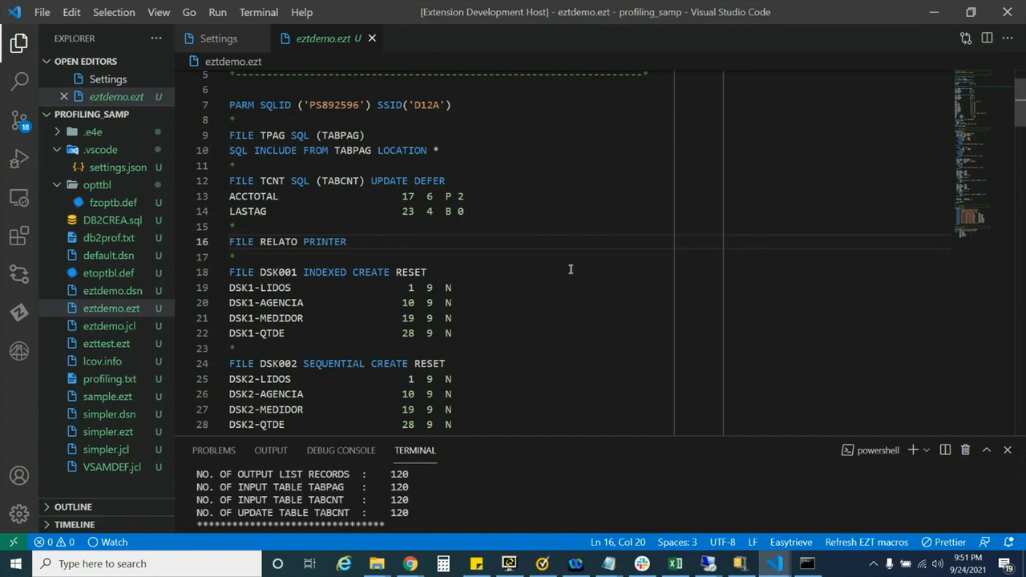
mouse_move(567, 266)
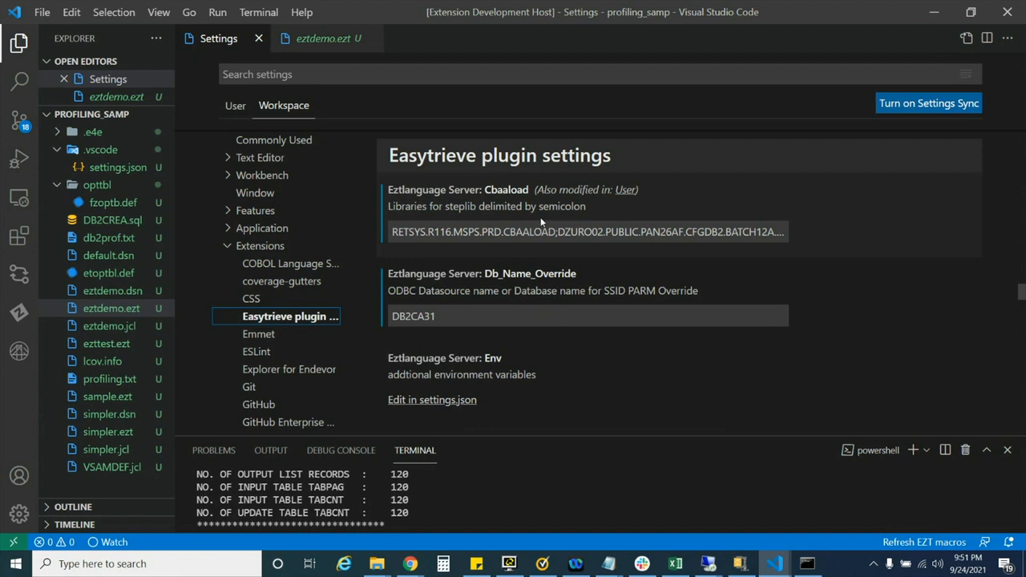
scroll(down, 3)
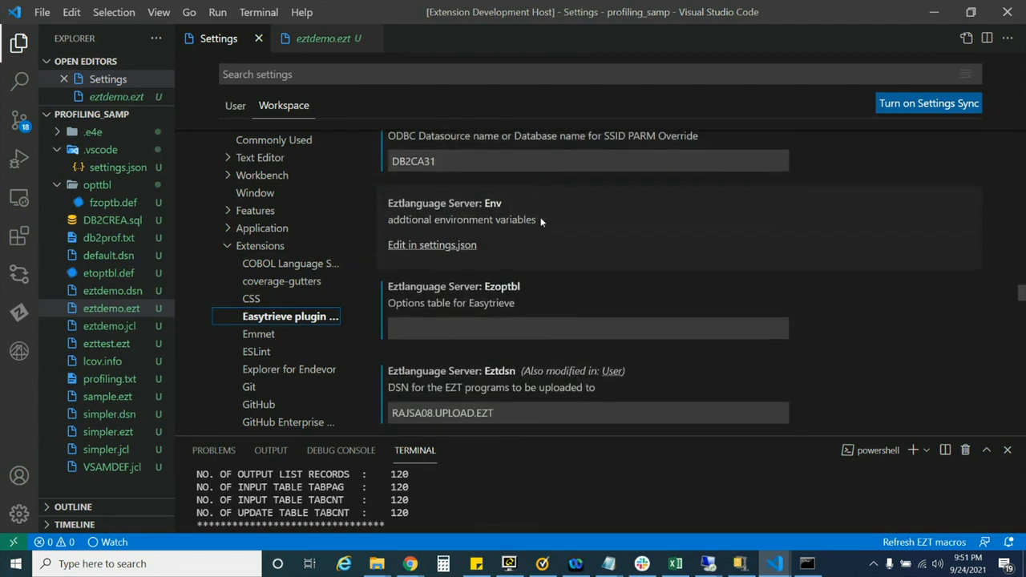
scroll(down, 3)
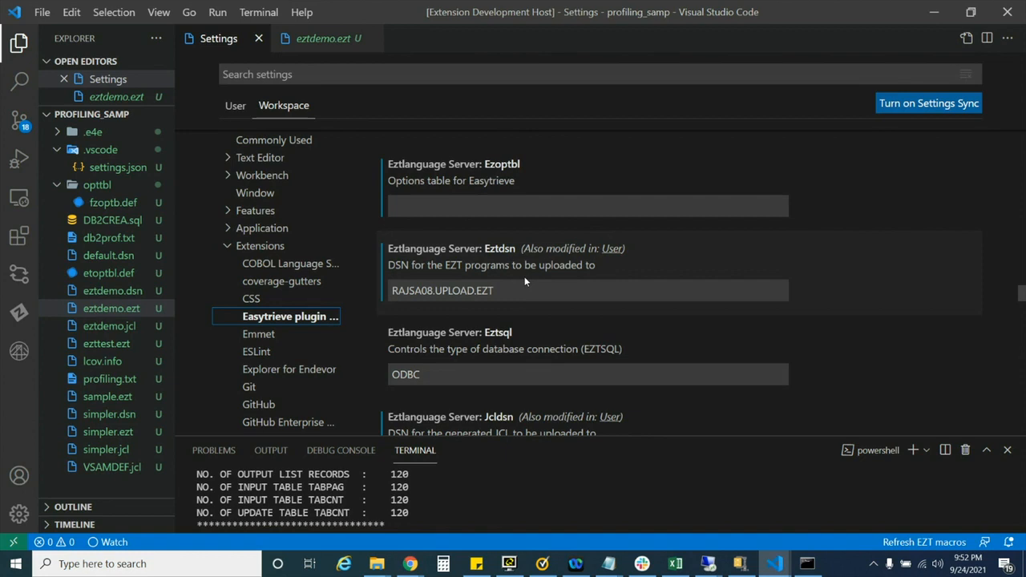
mouse_move(520, 198)
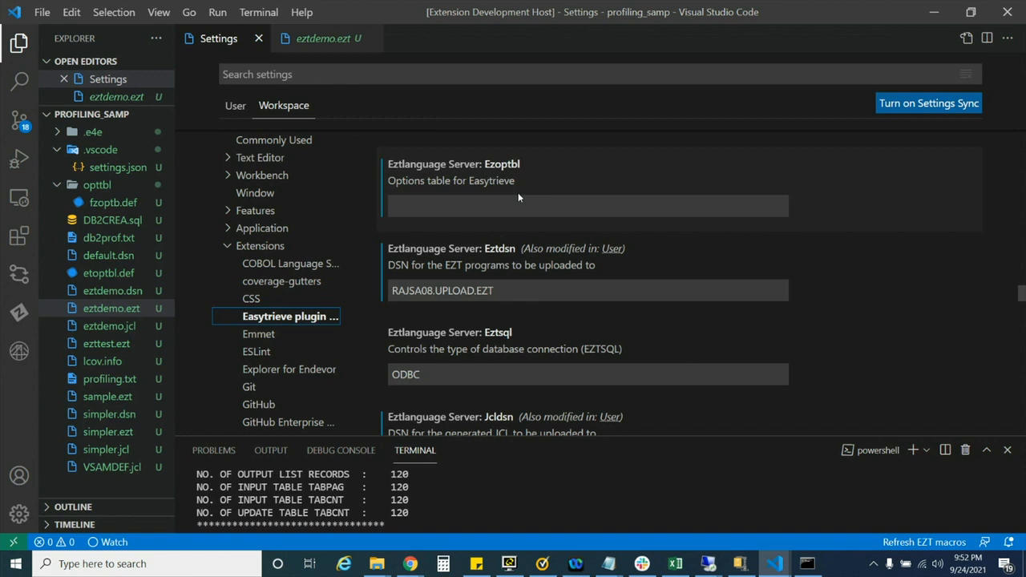
scroll(down, 3)
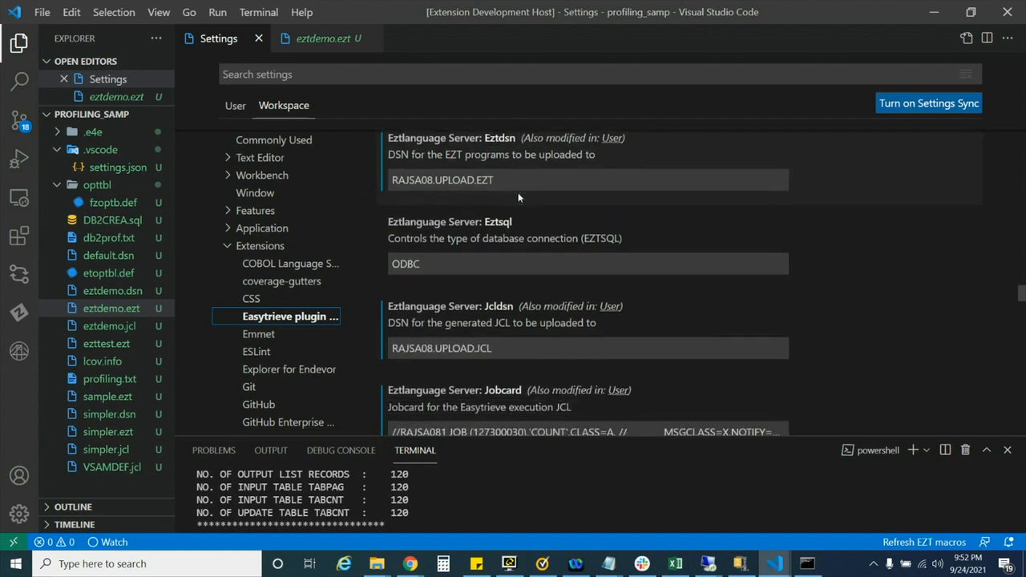
scroll(down, 3)
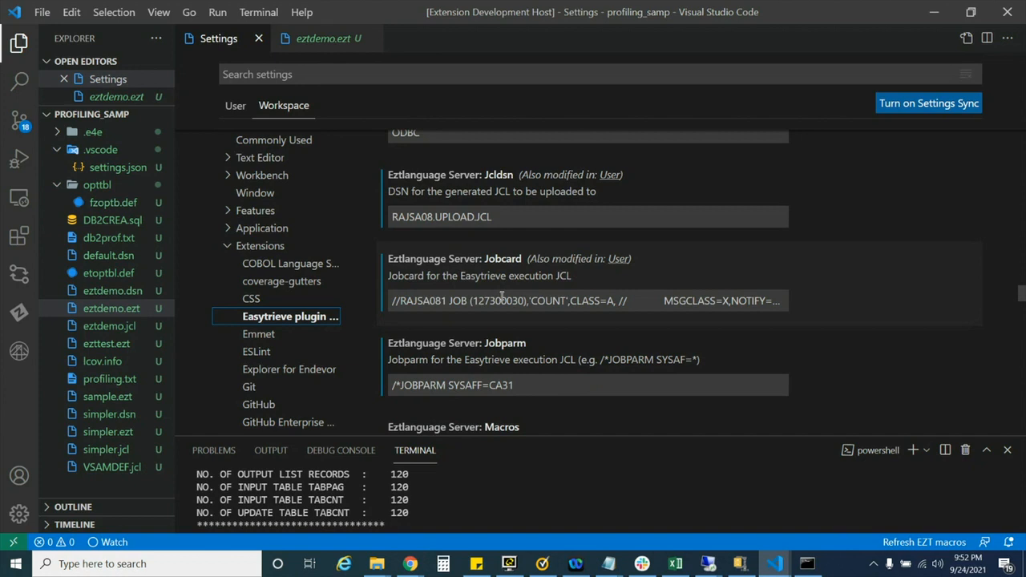
Step: Review eztdemo.ezt, then inspect the three dataset assignments in eztdemo.dsn
click(324, 39)
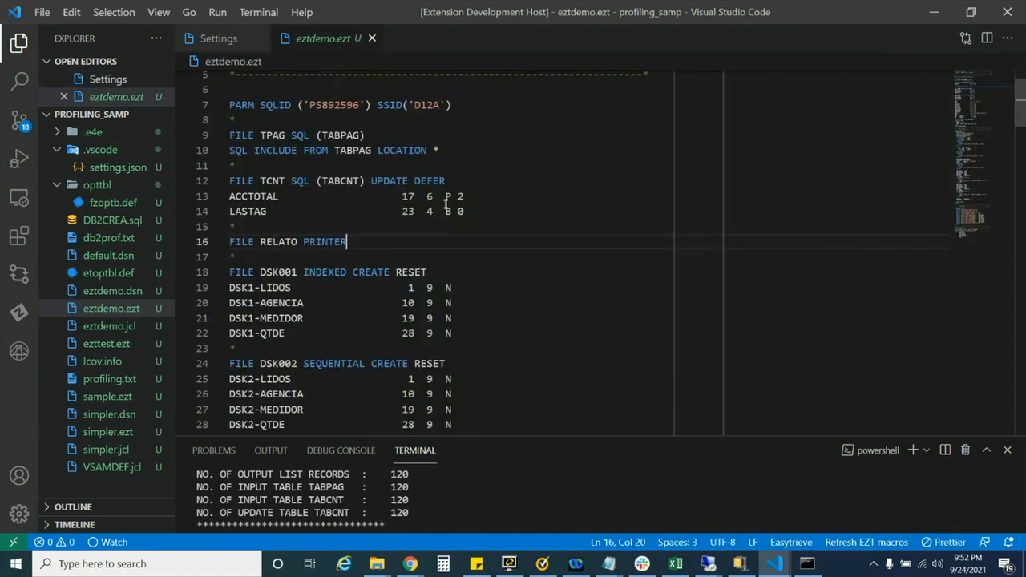
mouse_move(455, 227)
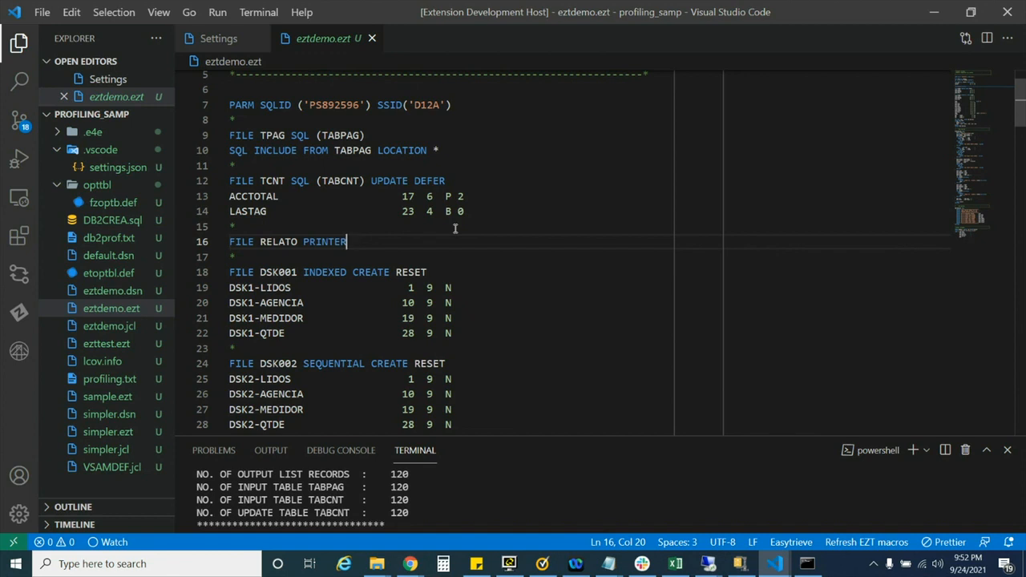
click(112, 290)
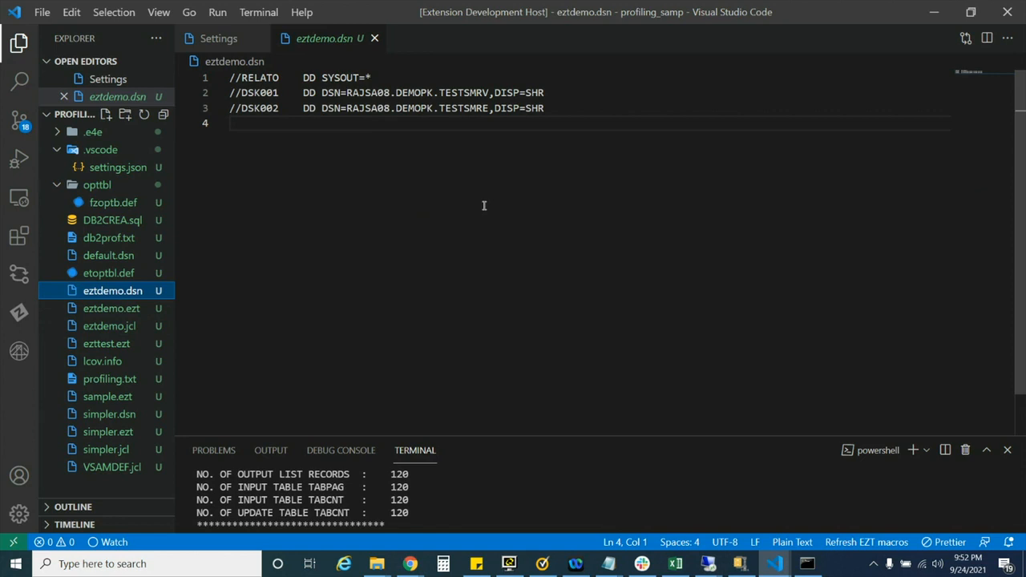
mouse_move(403, 200)
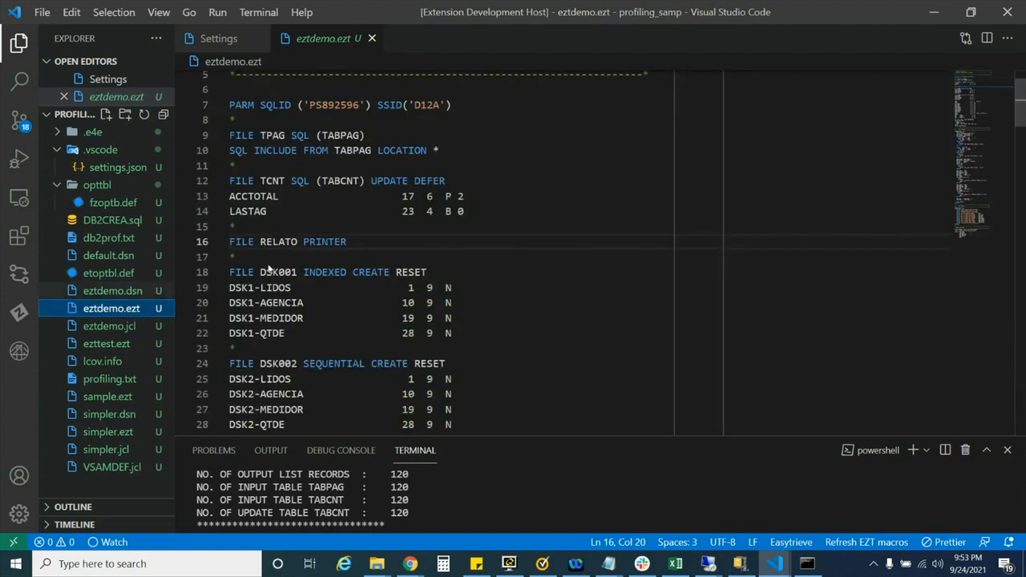
Step: Generate eztdemo.jcl from the editor context menu, review its DD statements, and return to eztdemo.ezt
right_click(478, 216)
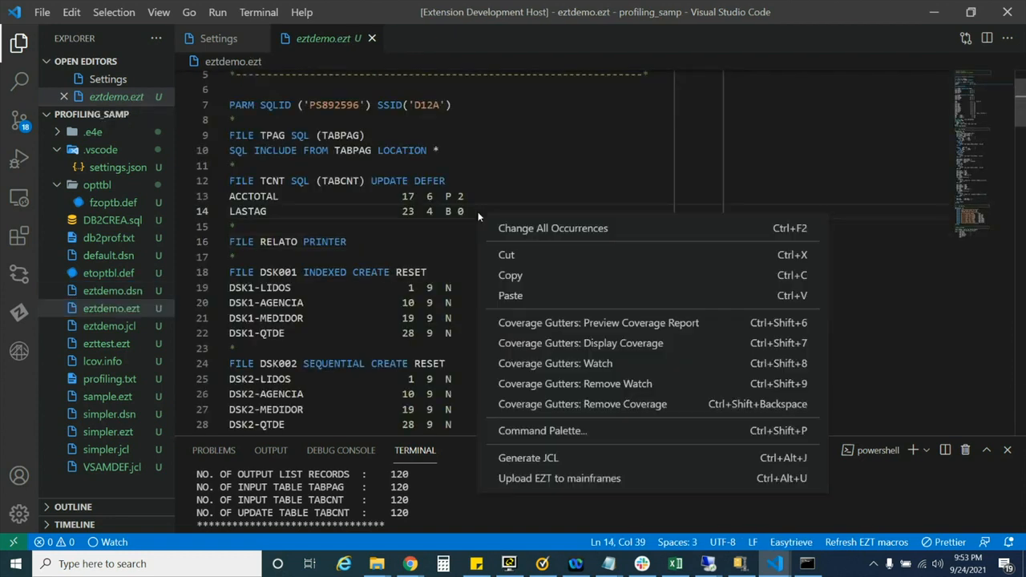
mouse_move(529, 458)
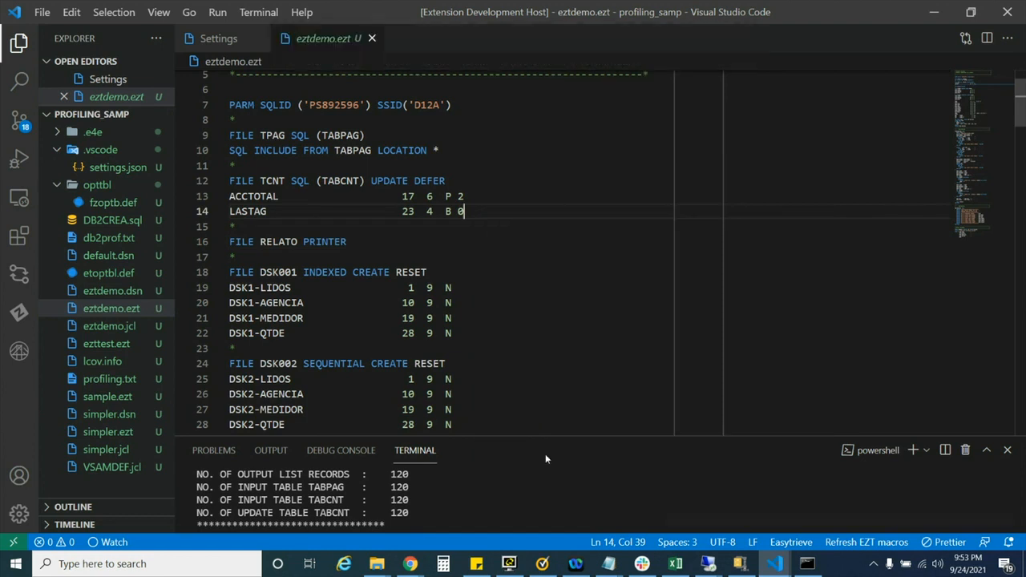
click(109, 325)
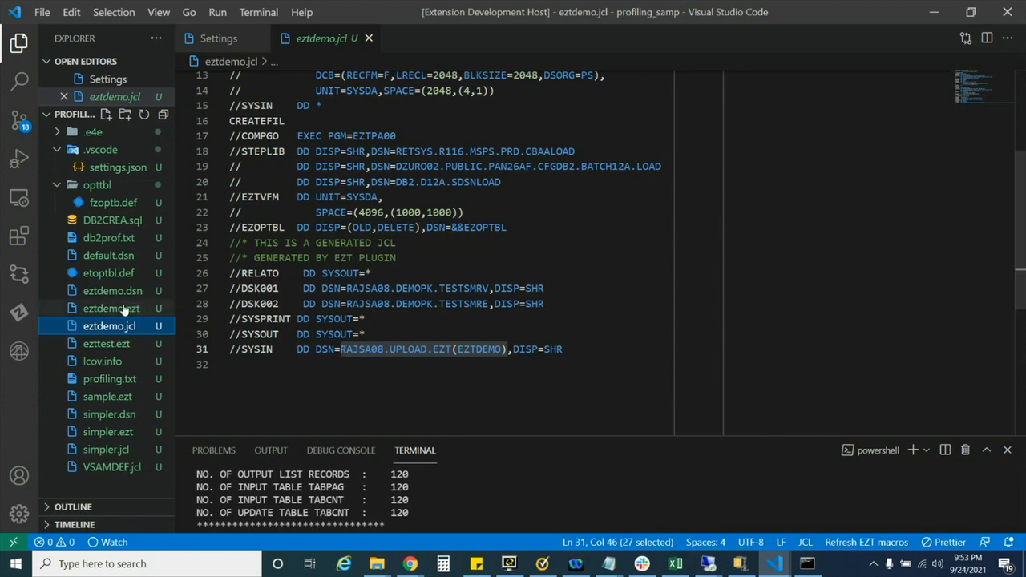
click(113, 308)
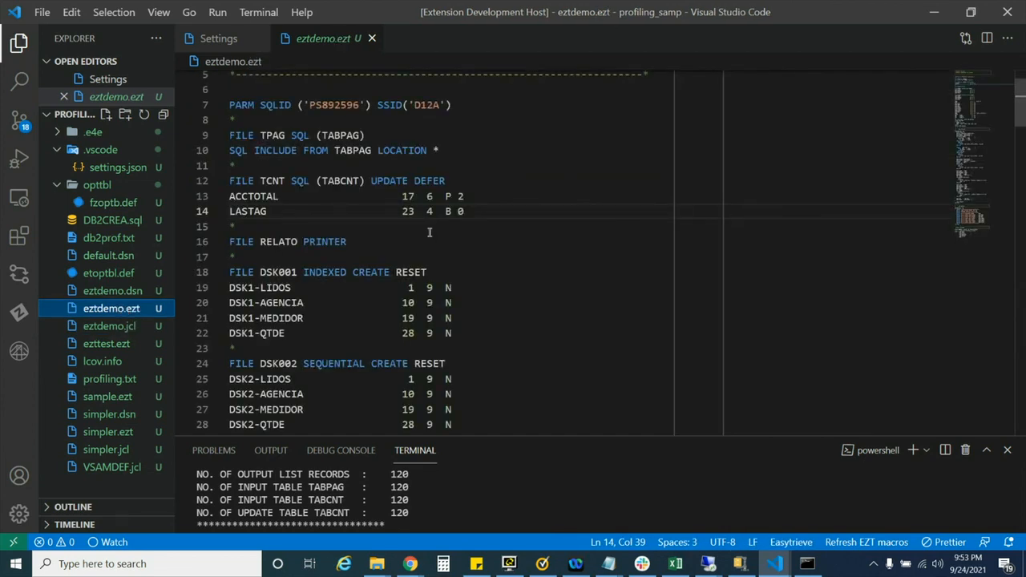
Step: Upload eztdemo.ezt to the mainframe and enter 'zowe jobs submit lf "./eztdemo.jcl" --vasc' in the terminal
right_click(430, 232)
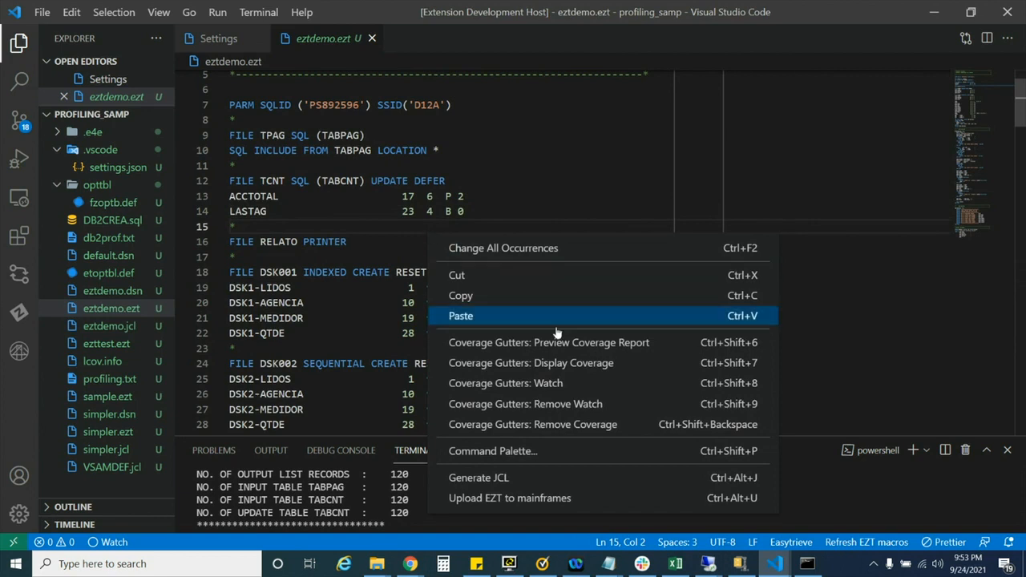
mouse_move(525, 497)
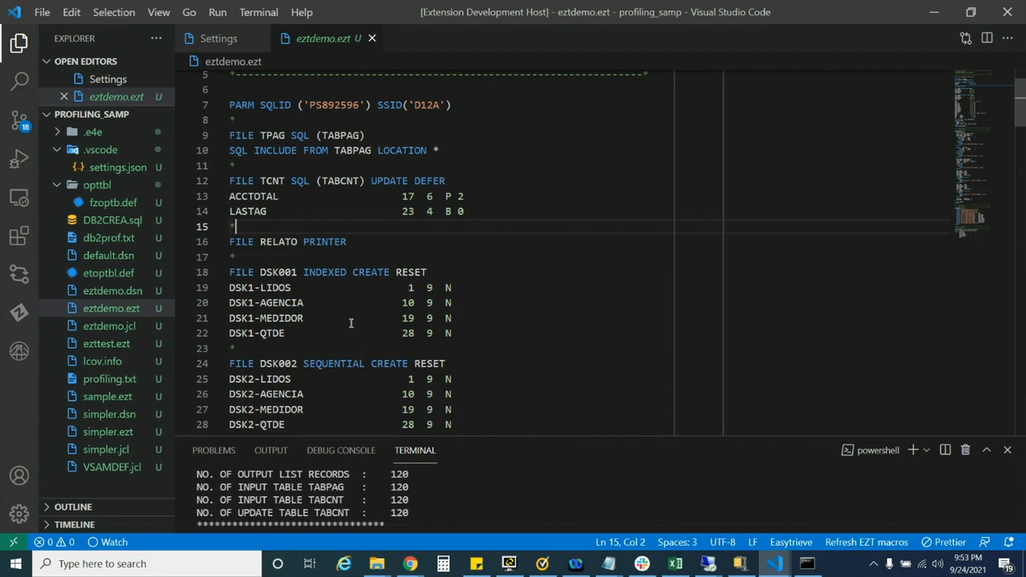
click(109, 326)
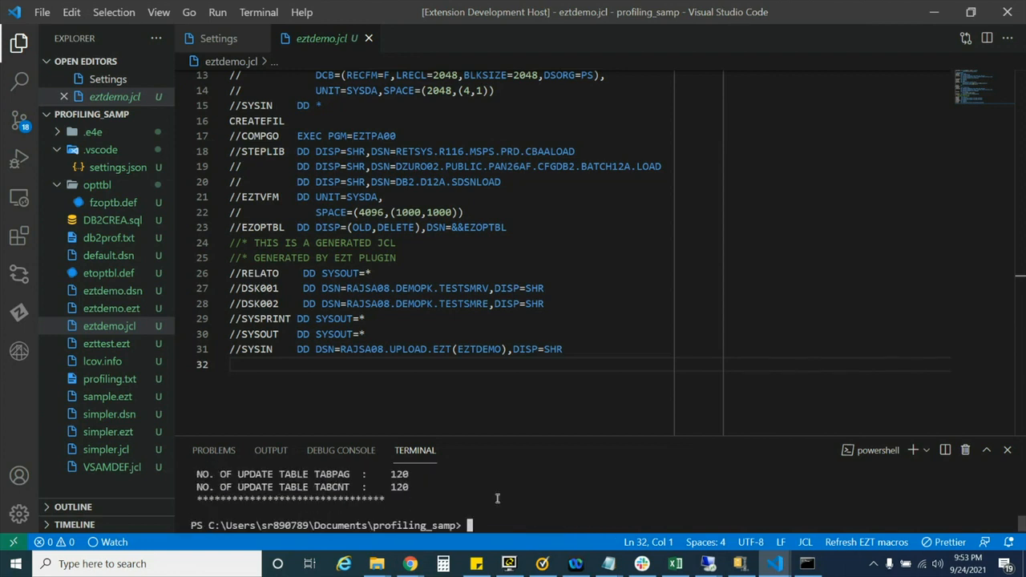
text(zowe jobs submit lf "./eztdemo.jcl" --vasc)
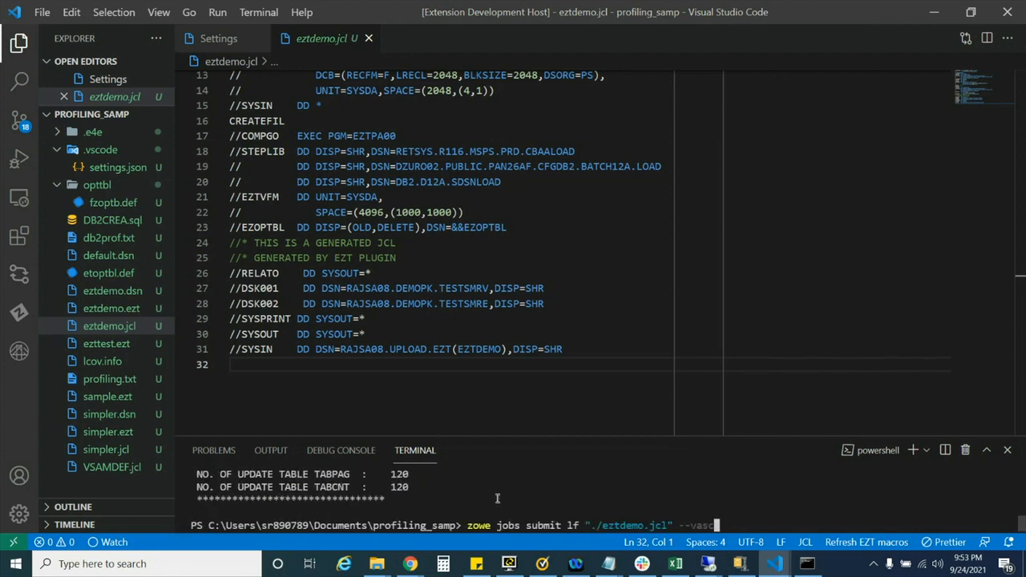